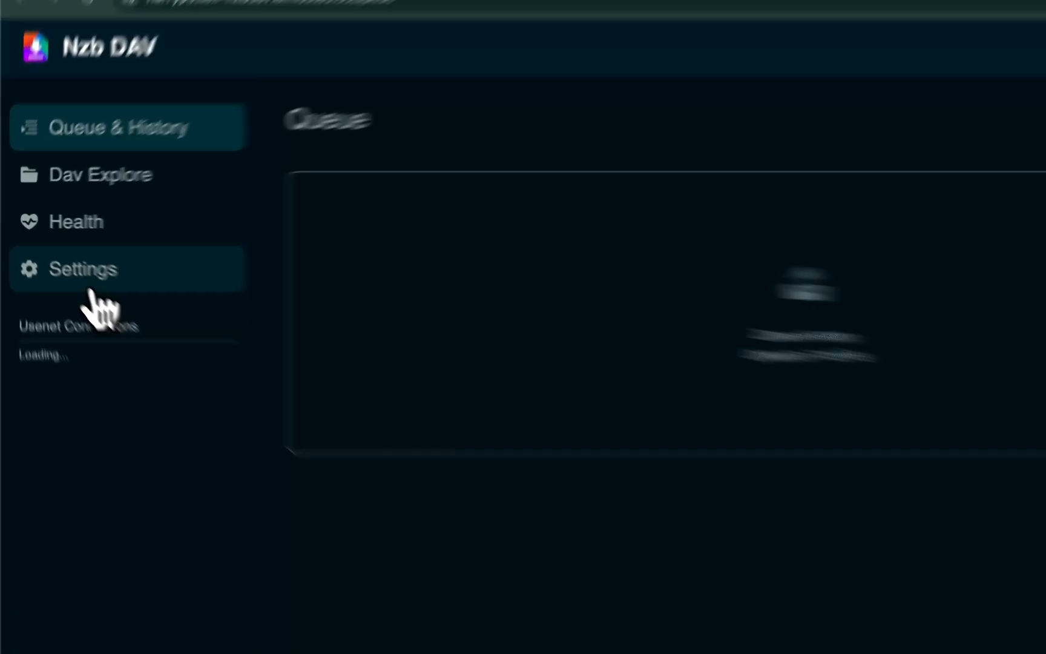
# Begin a new Usenet provider news.eweka.nl on port 563 with 100 maximum connections
pyautogui.click(83, 269)
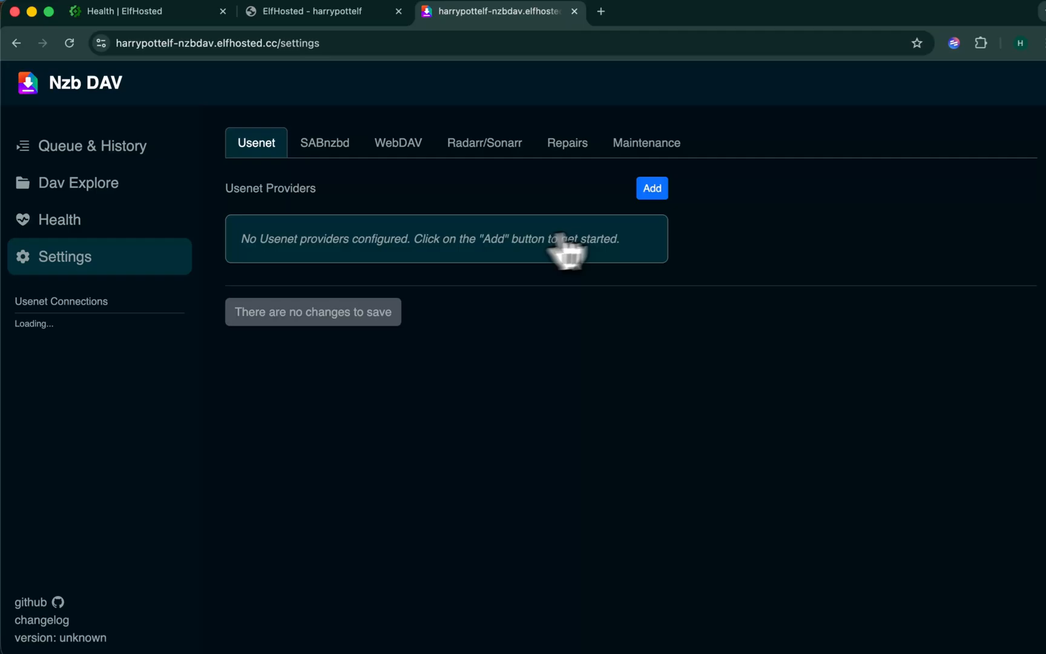
pyautogui.click(651, 188)
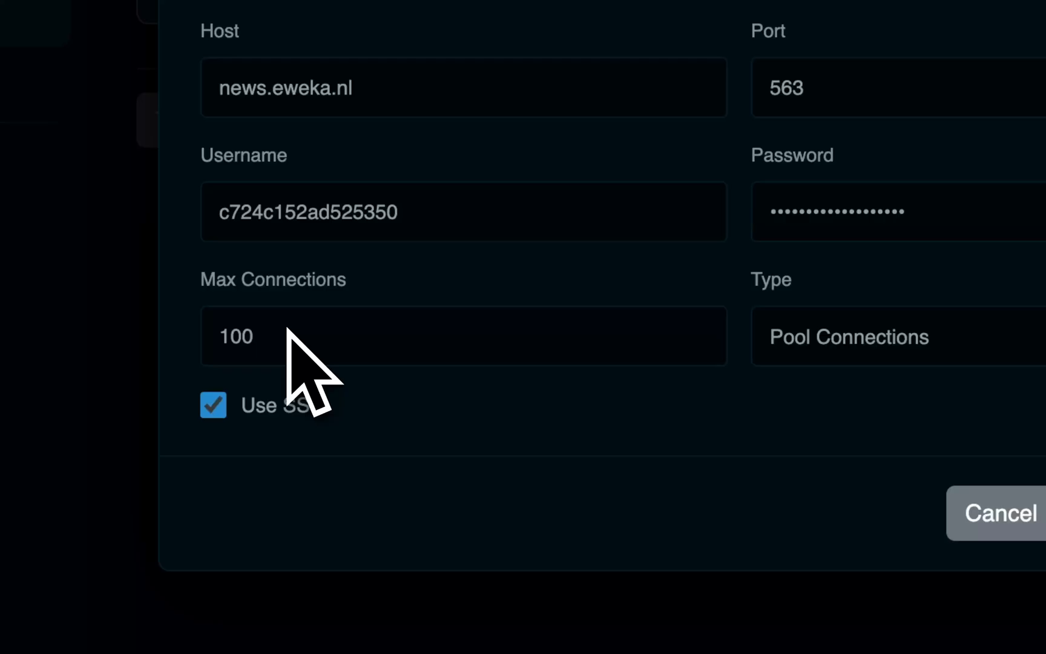
pyautogui.click(866, 337)
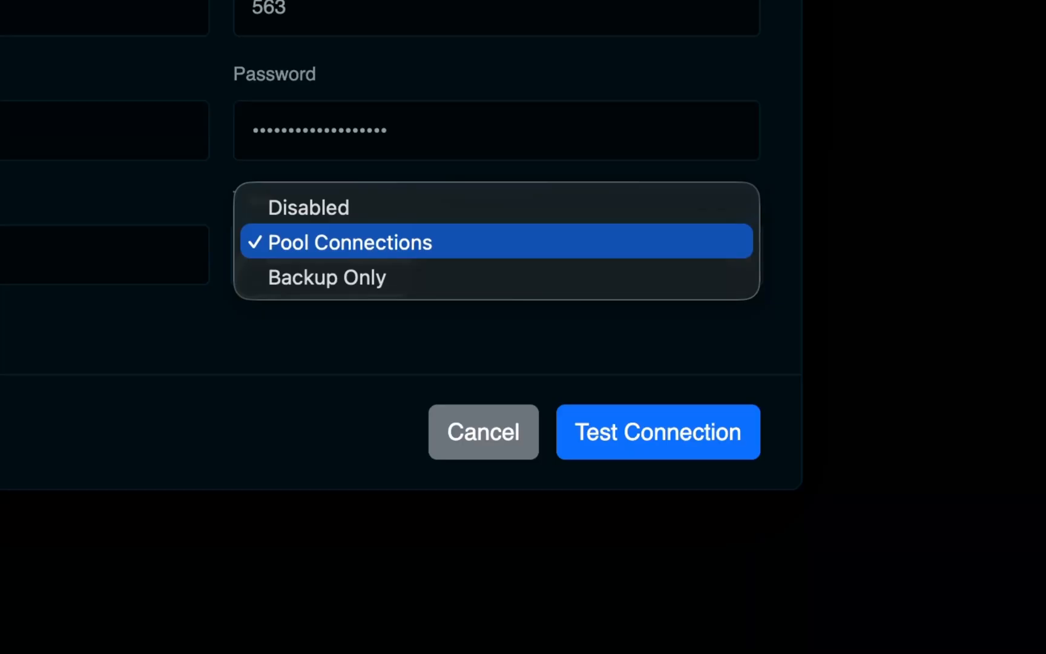
# Keep SSL pool connections, test the eweka connection successfully and save the provider
pyautogui.click(349, 240)
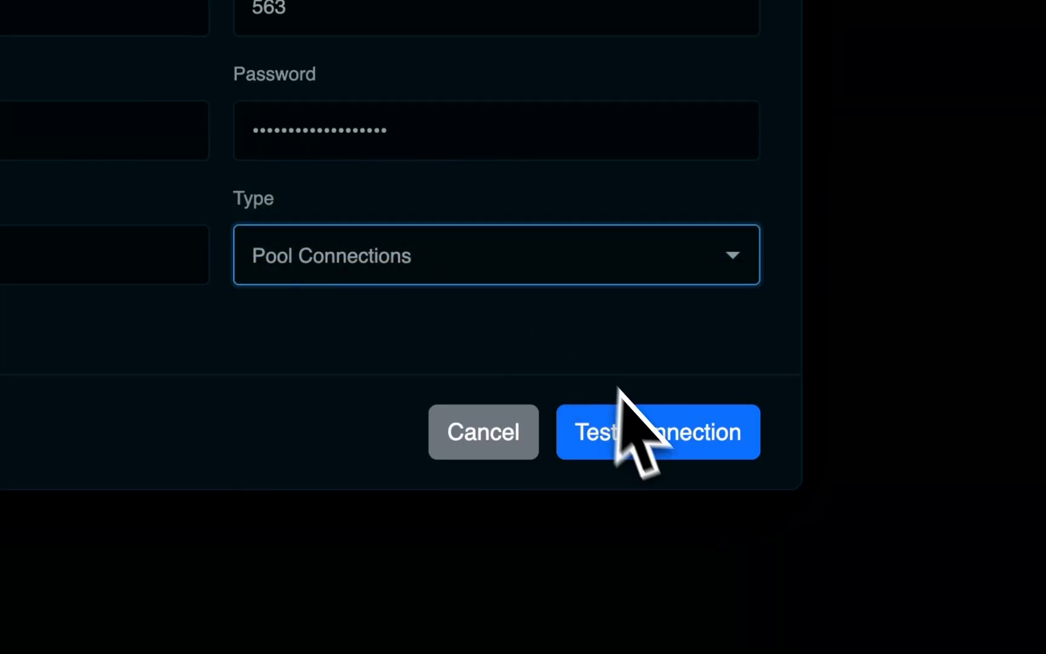
pyautogui.click(657, 432)
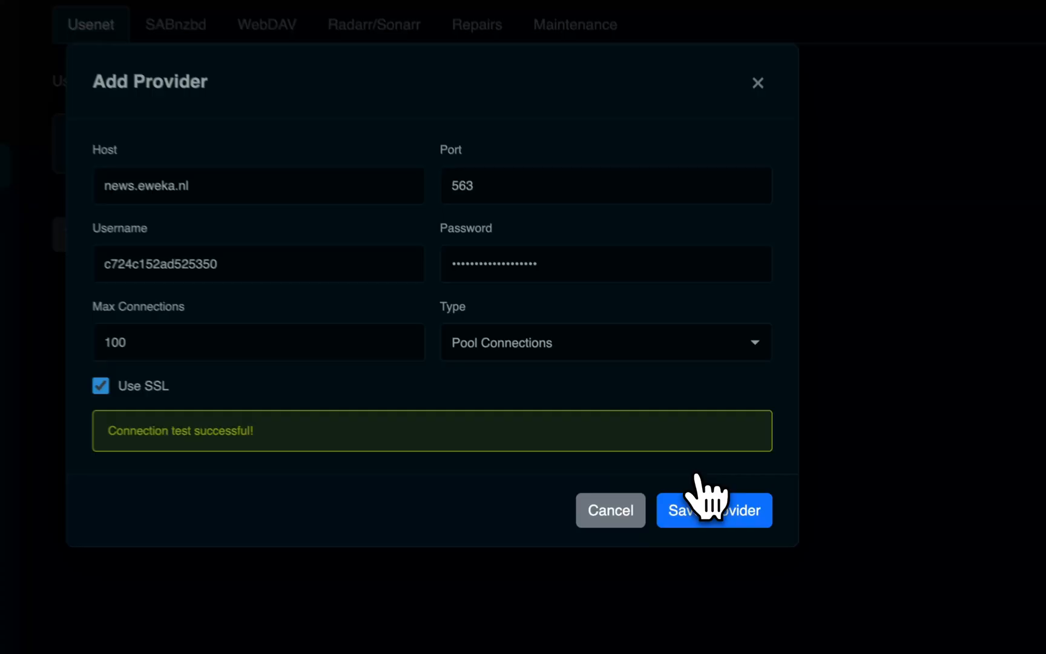
pyautogui.click(713, 509)
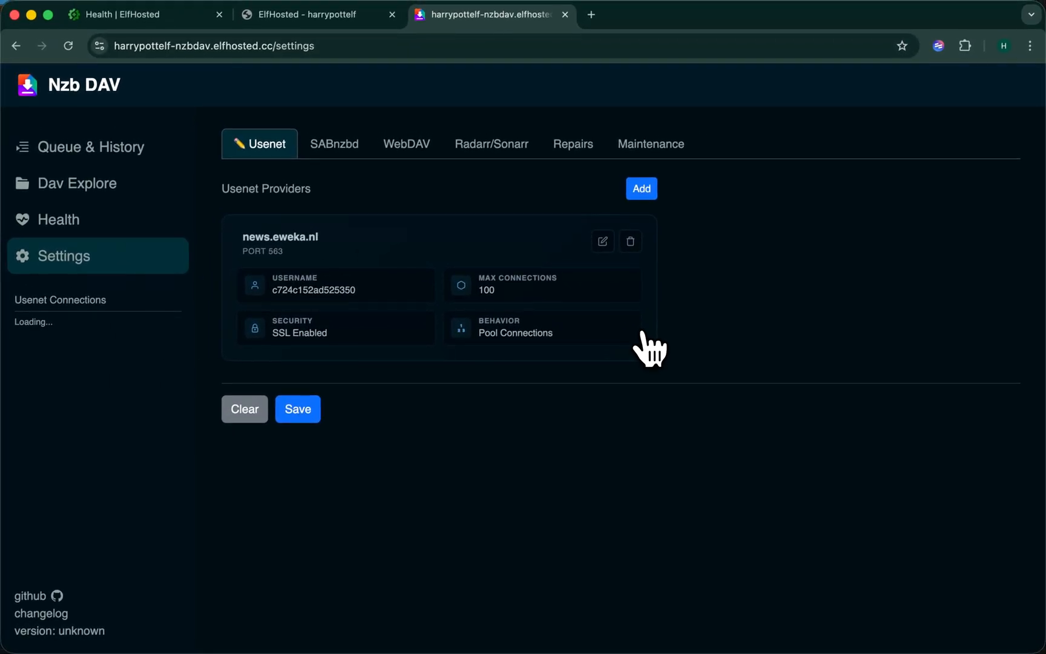
# Add news.newsgroupdirect.com as a second SSL pooled provider after a successful connection test
pyautogui.click(639, 187)
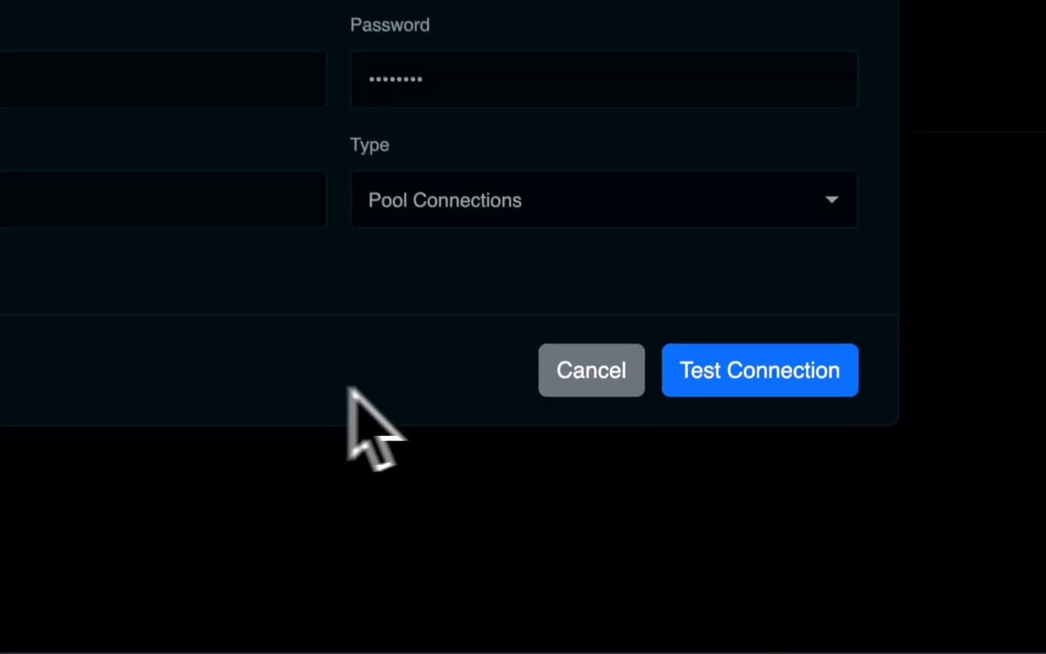
pyautogui.click(759, 369)
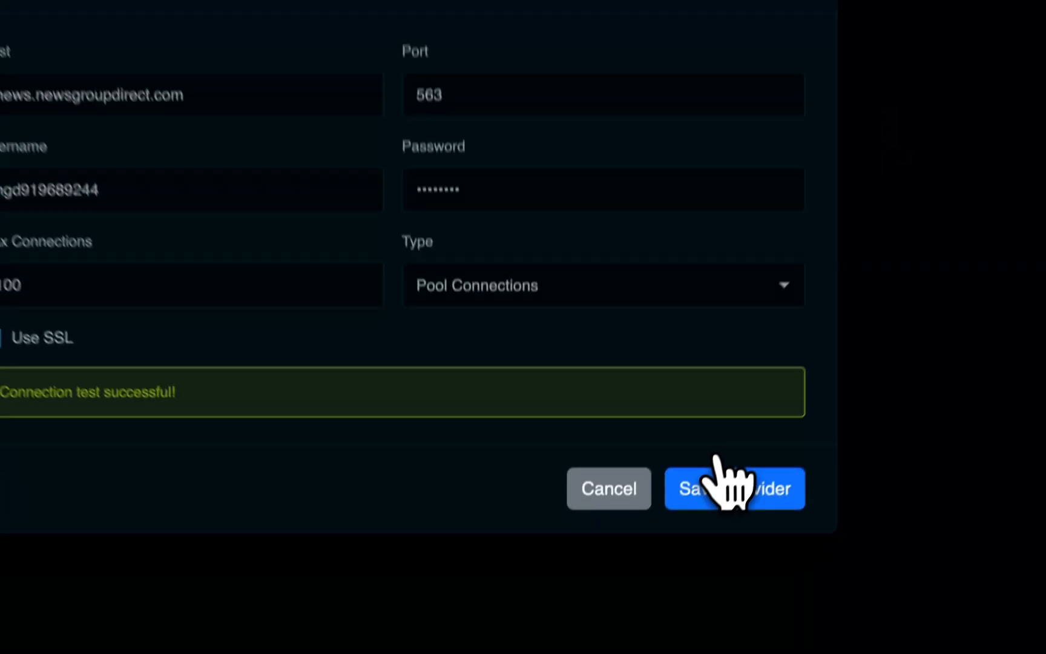
pyautogui.click(733, 487)
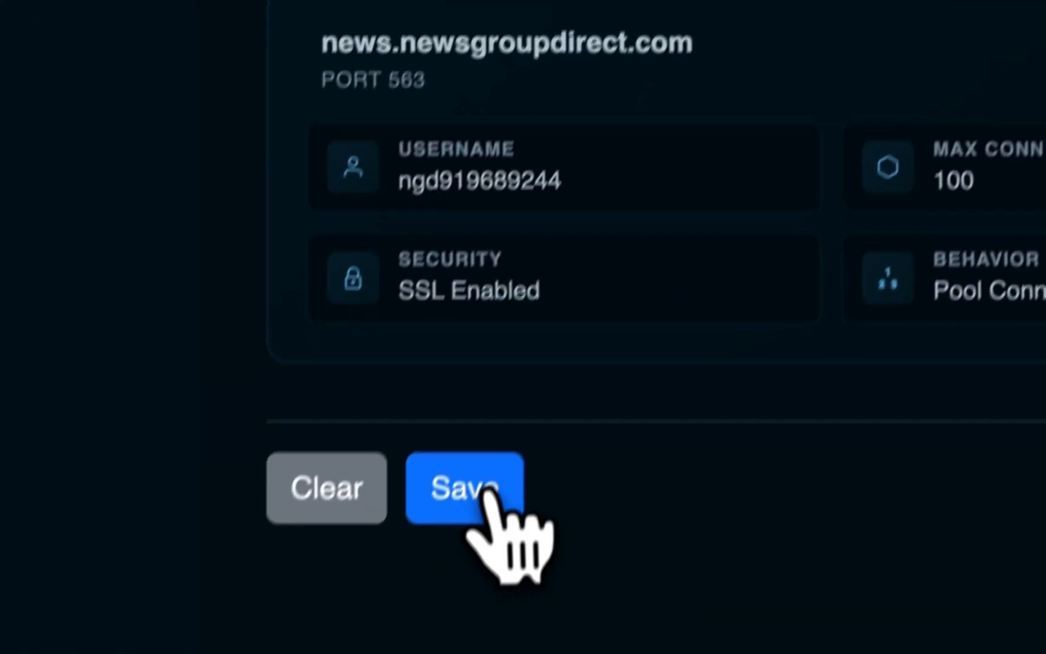
# Save the Usenet settings with both providers totaling 200 maximum connections
pyautogui.click(465, 485)
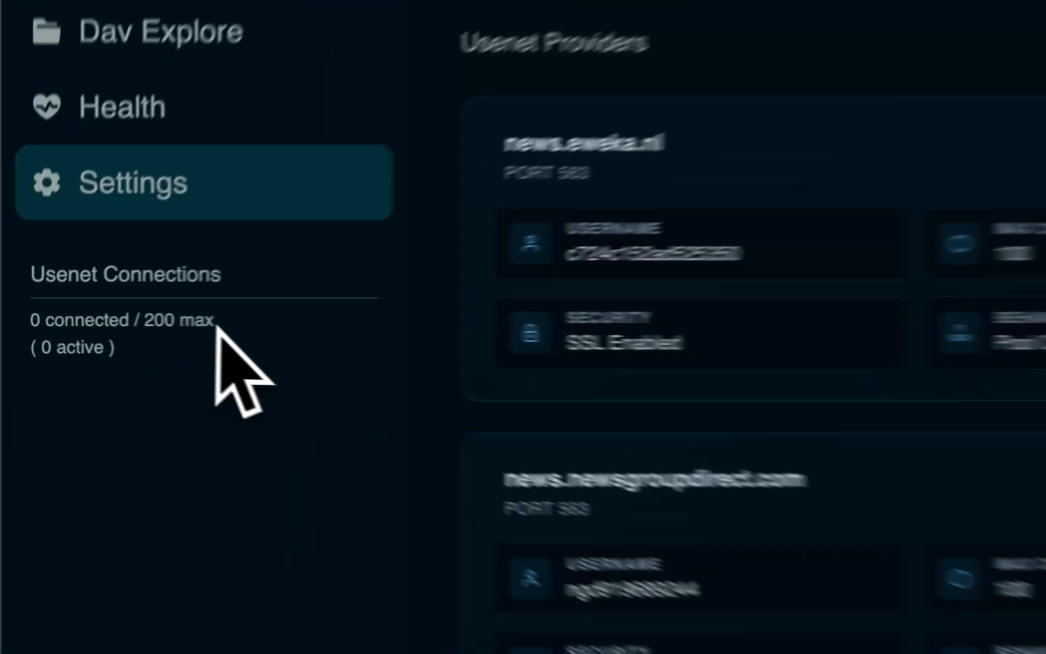
pyautogui.scroll(-3)
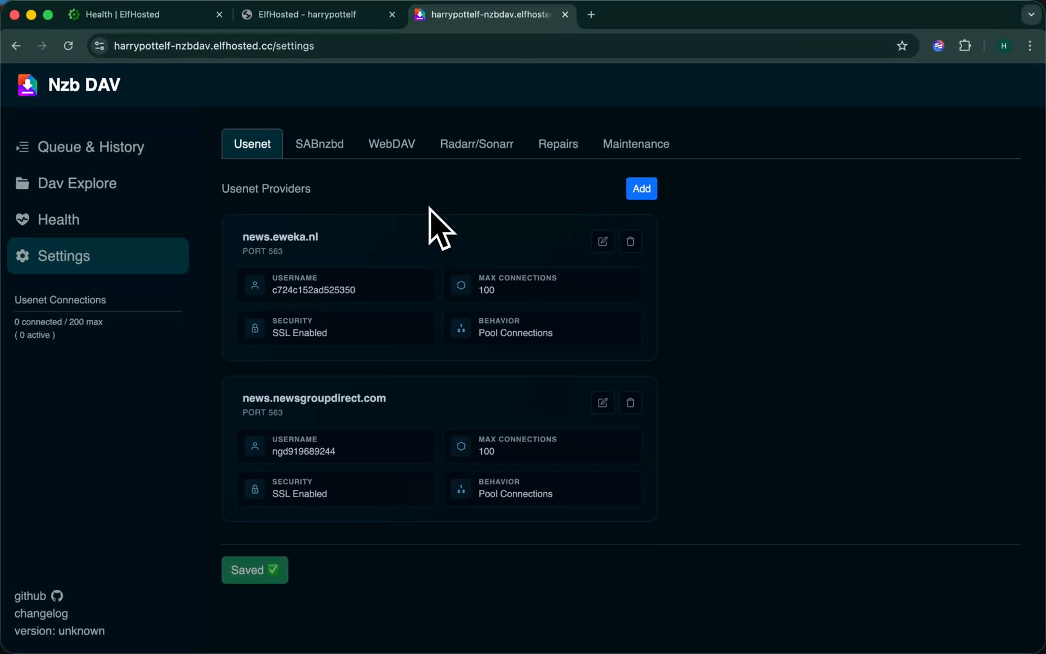
pyautogui.click(317, 15)
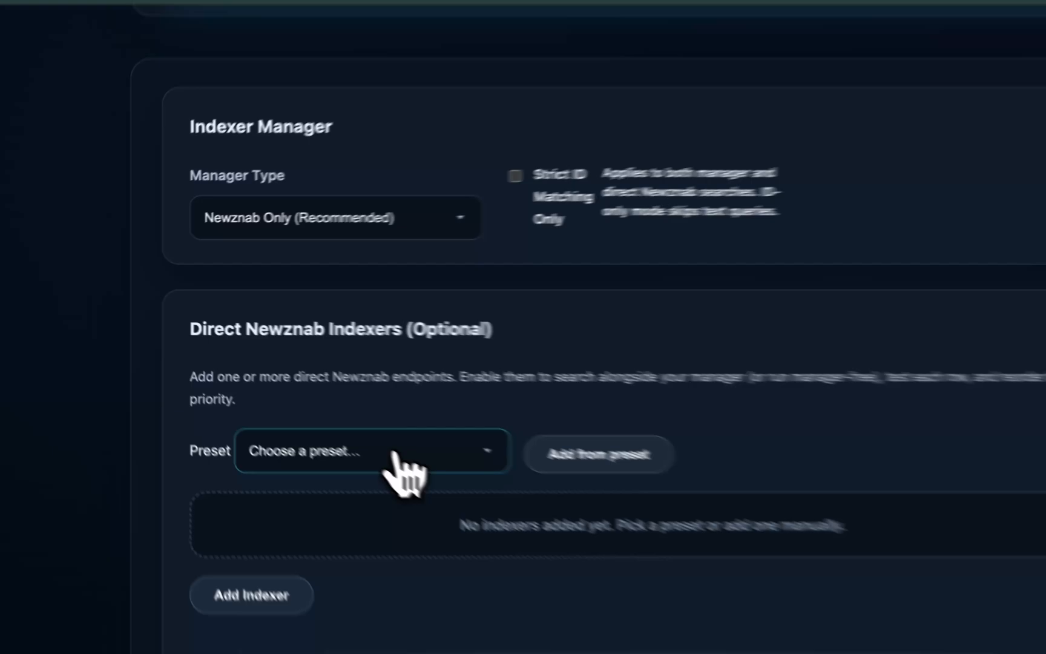
# Add ElfZyclops from the Direct Newznab indexer presets
pyautogui.click(371, 450)
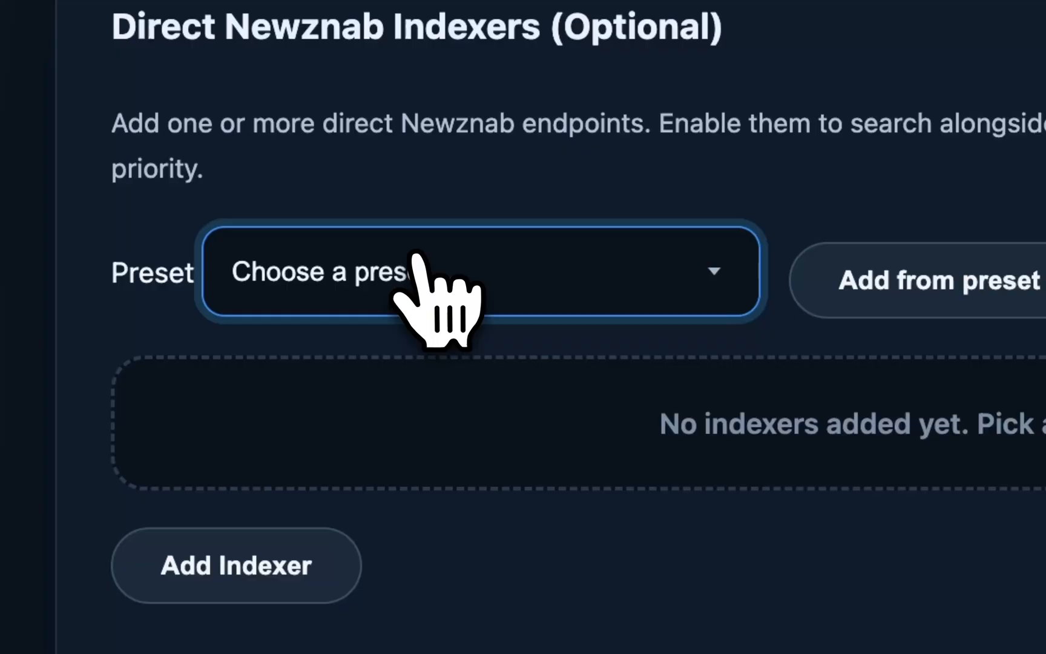
pyautogui.click(477, 271)
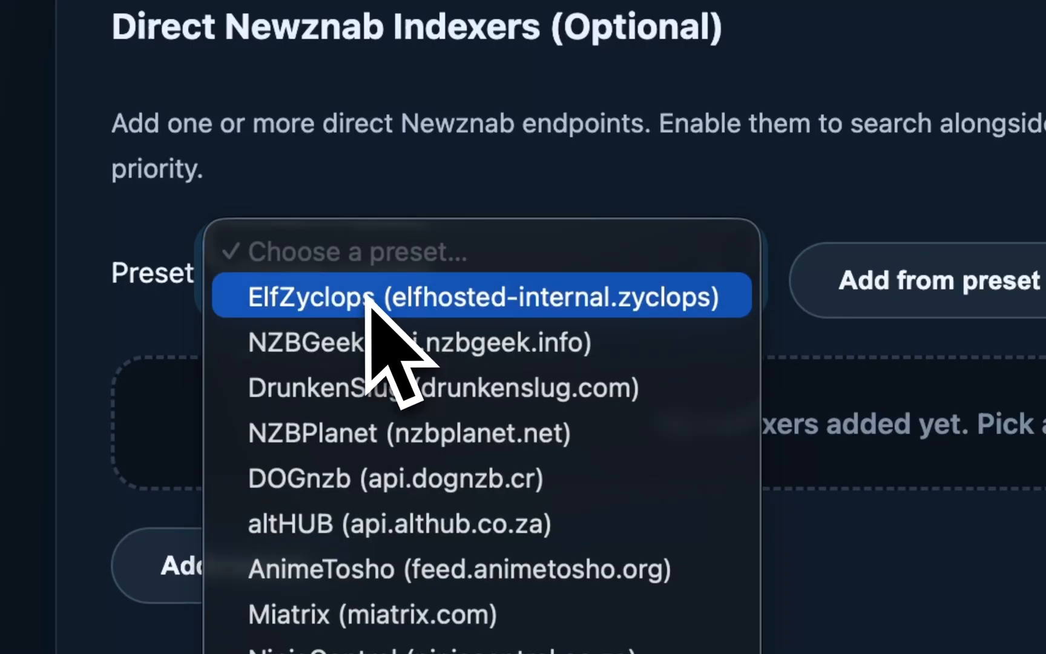
pyautogui.click(481, 296)
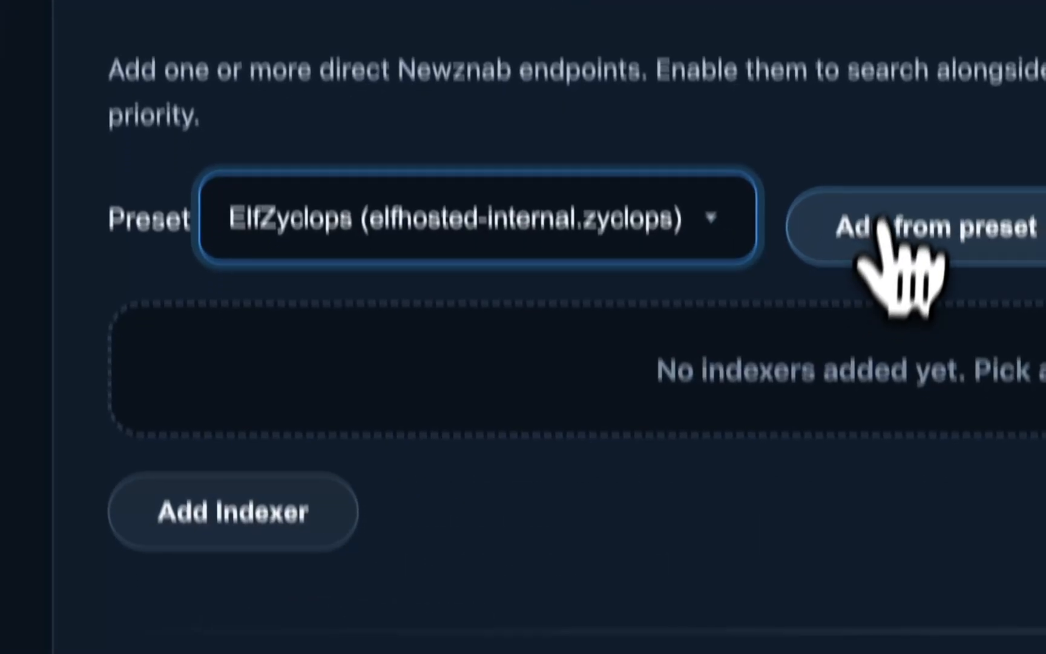
pyautogui.click(927, 223)
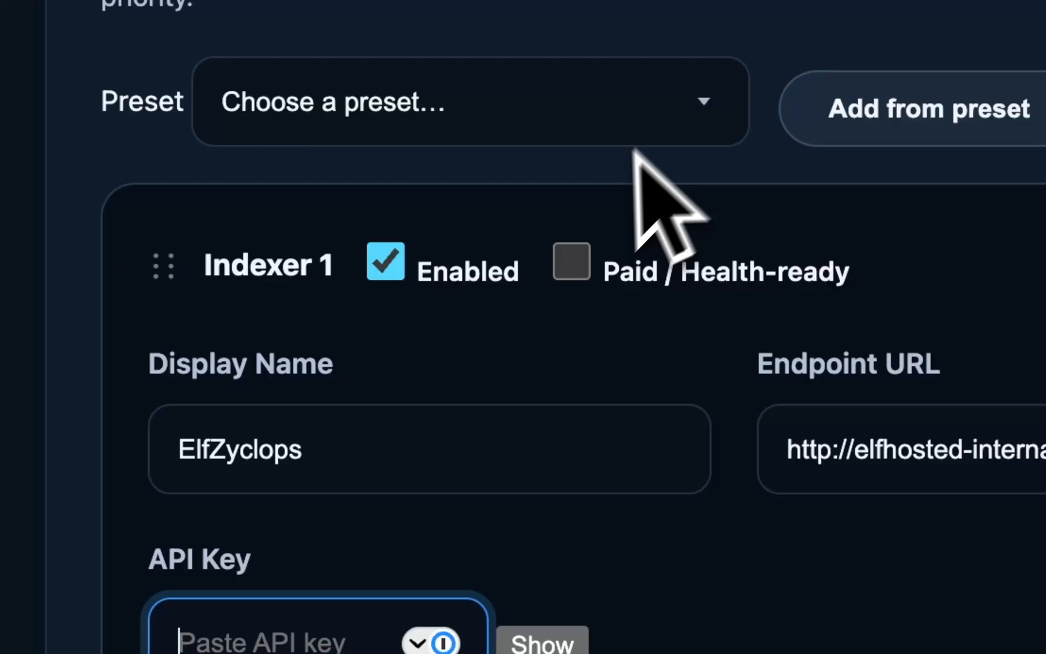
# Enter the ElfZyclops API key and test the indexer
pyautogui.click(570, 262)
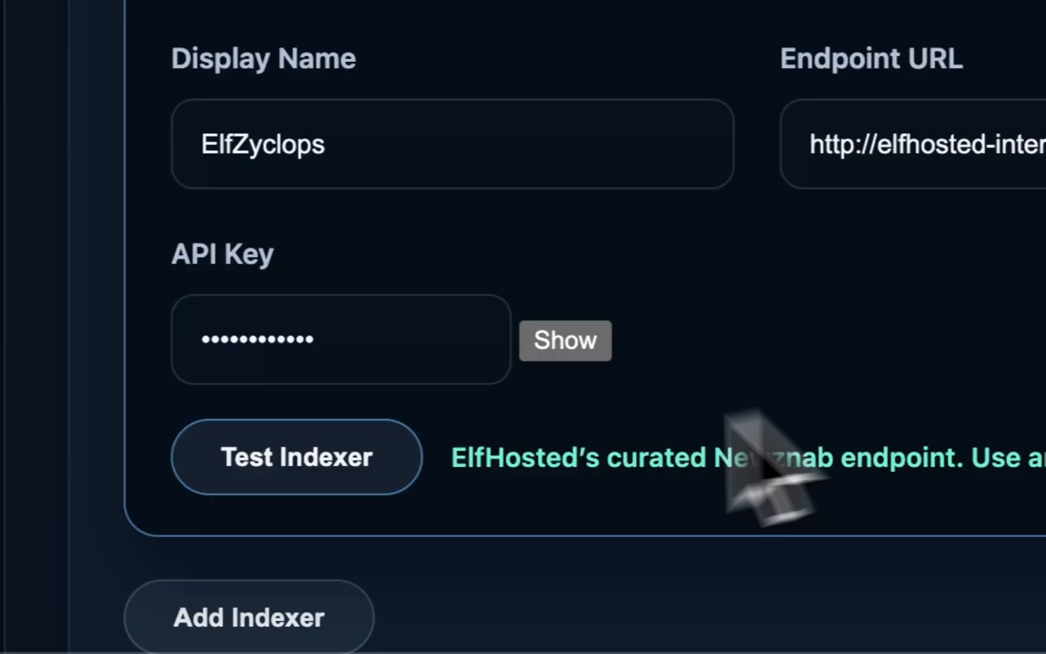
pyautogui.click(295, 456)
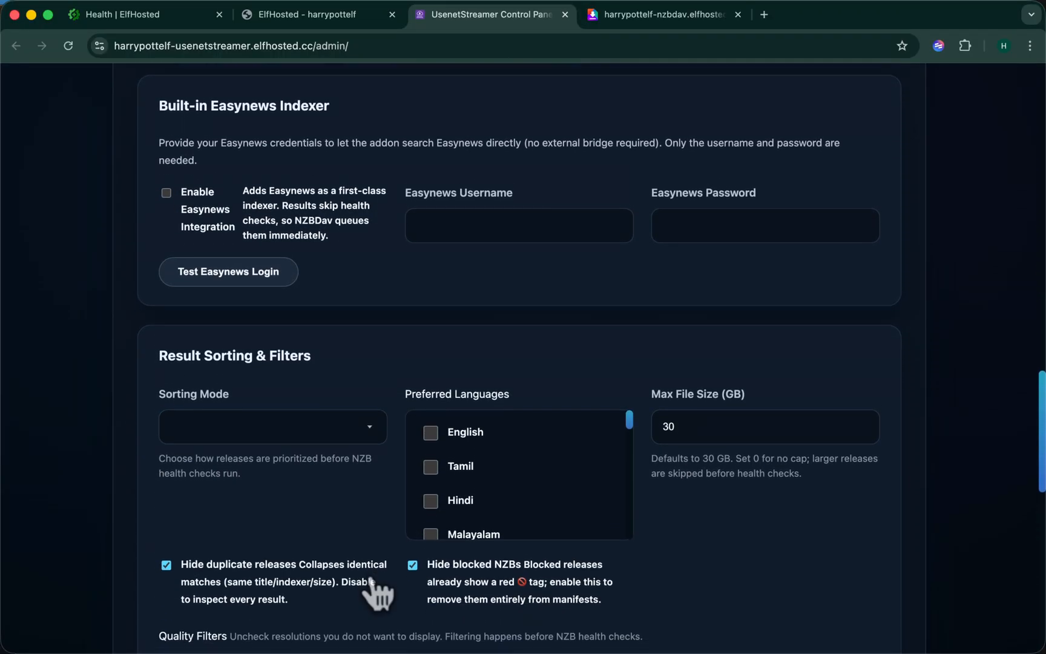
# Tick English under Preferred Languages and review the Quality Filters below
pyautogui.click(429, 433)
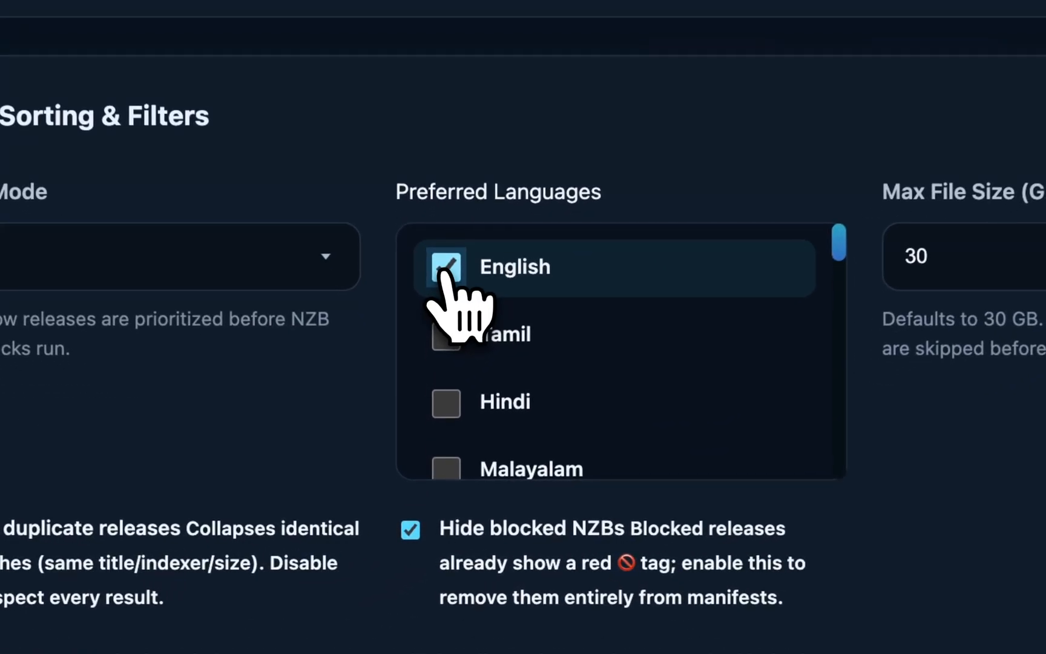
pyautogui.scroll(-3)
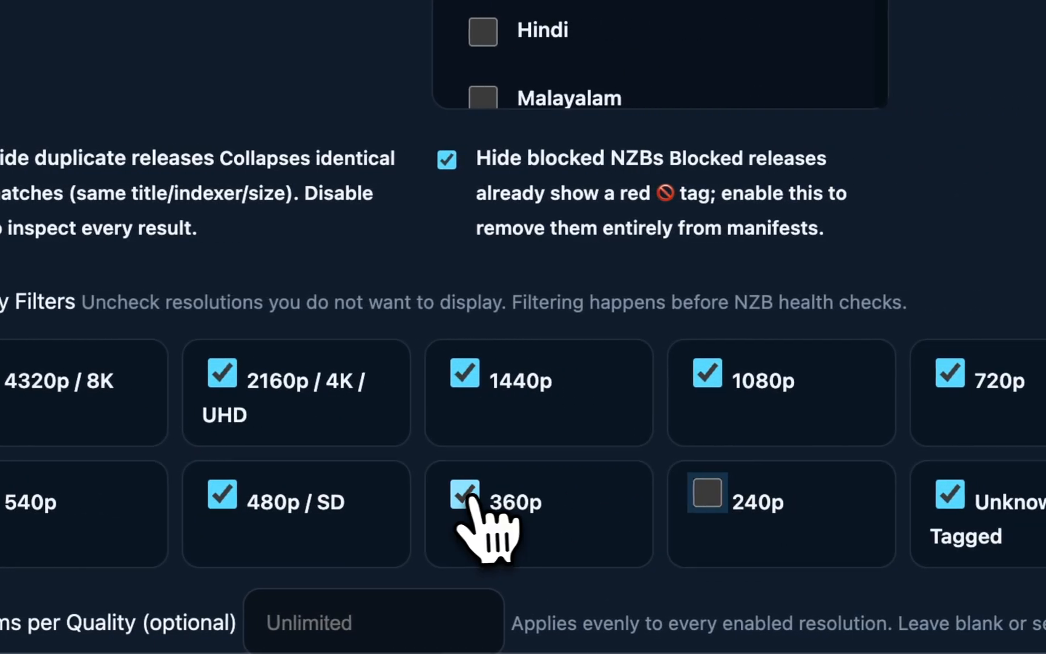
pyautogui.scroll(-3)
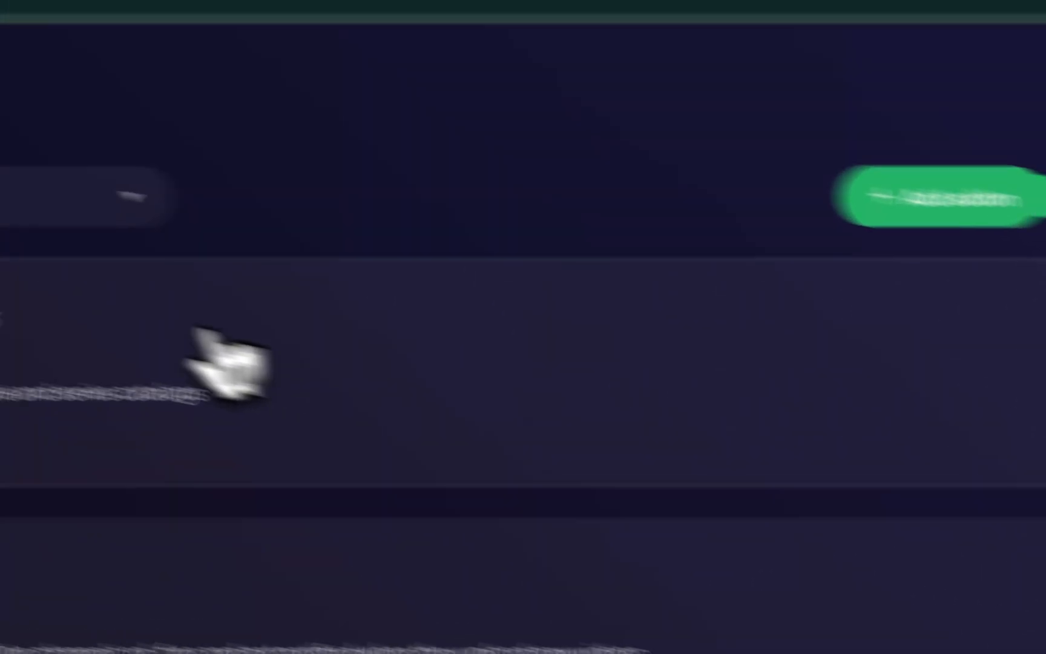
# Install the UsenetStreamer addon from its install link in Stremio Web
pyautogui.click(815, 135)
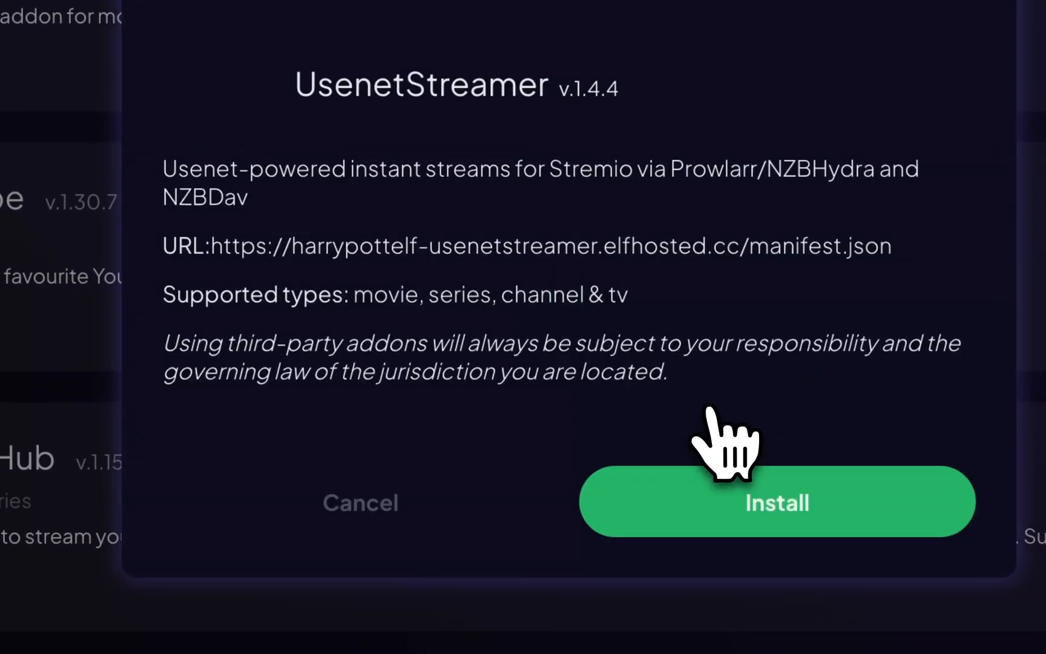
pyautogui.click(776, 502)
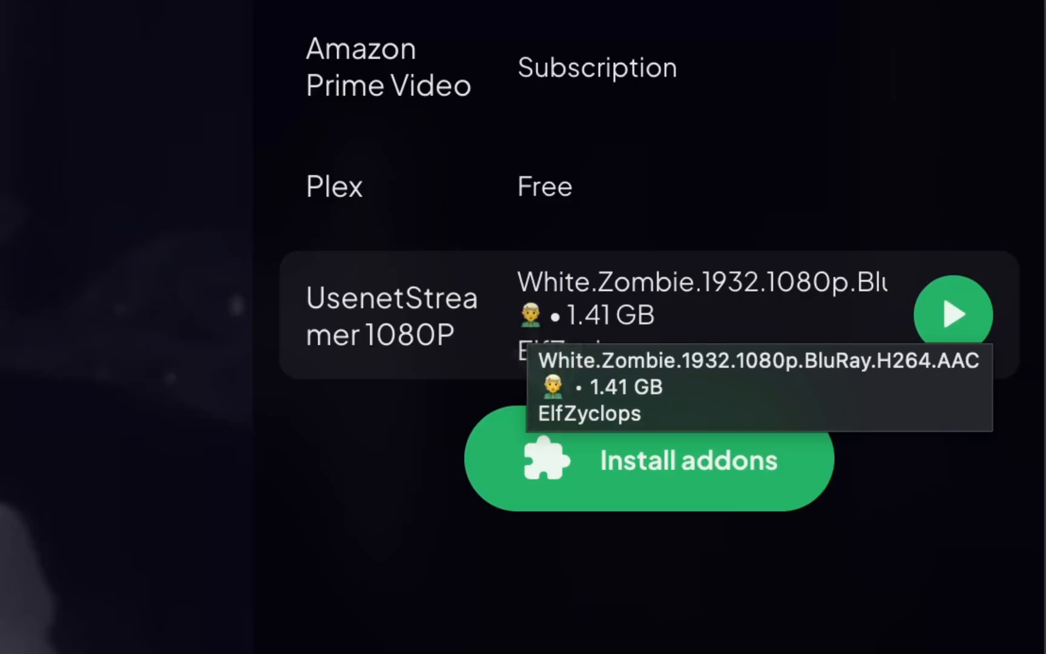
pyautogui.moveTo(526, 361)
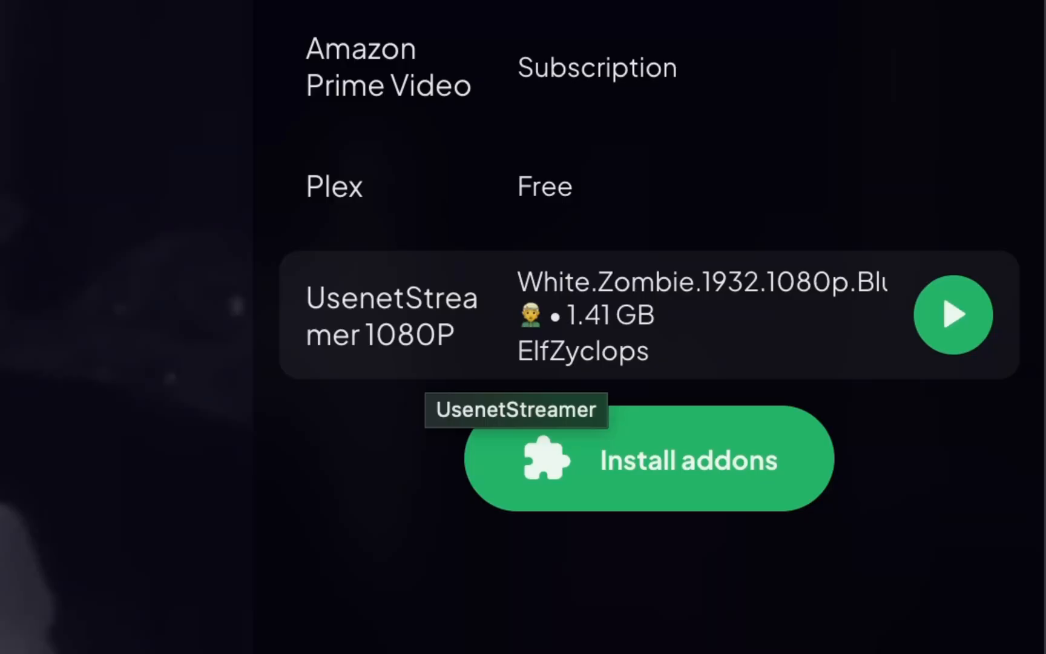
# Launch White Zombie's UsenetStreamer 1080P release in the Stremio player
pyautogui.click(952, 315)
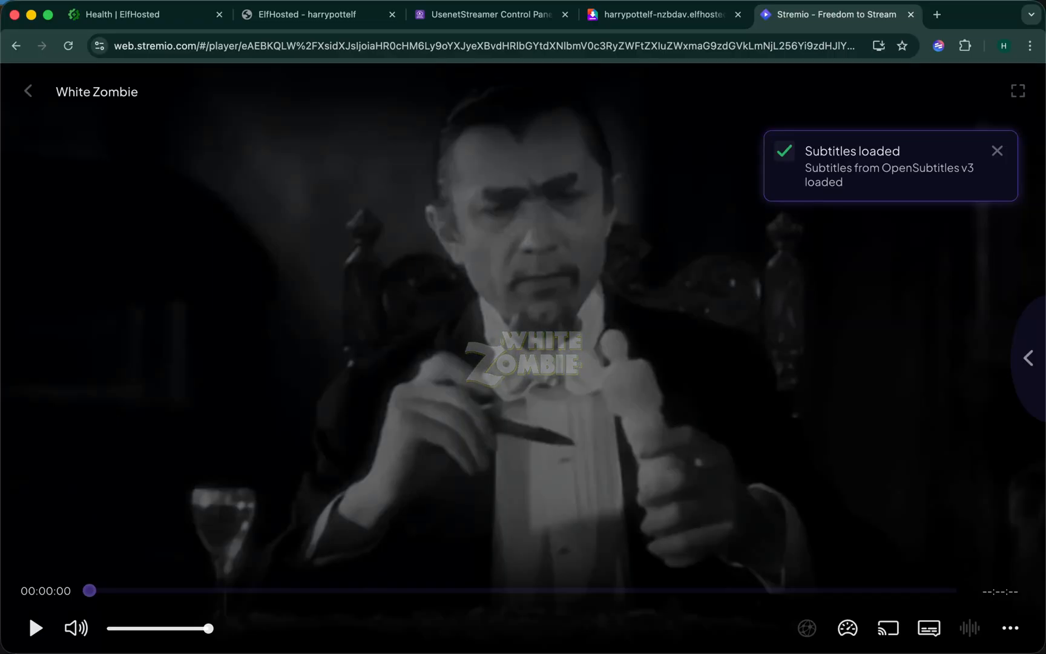
# Start playback so White Zombie's opening credits appear
pyautogui.click(997, 150)
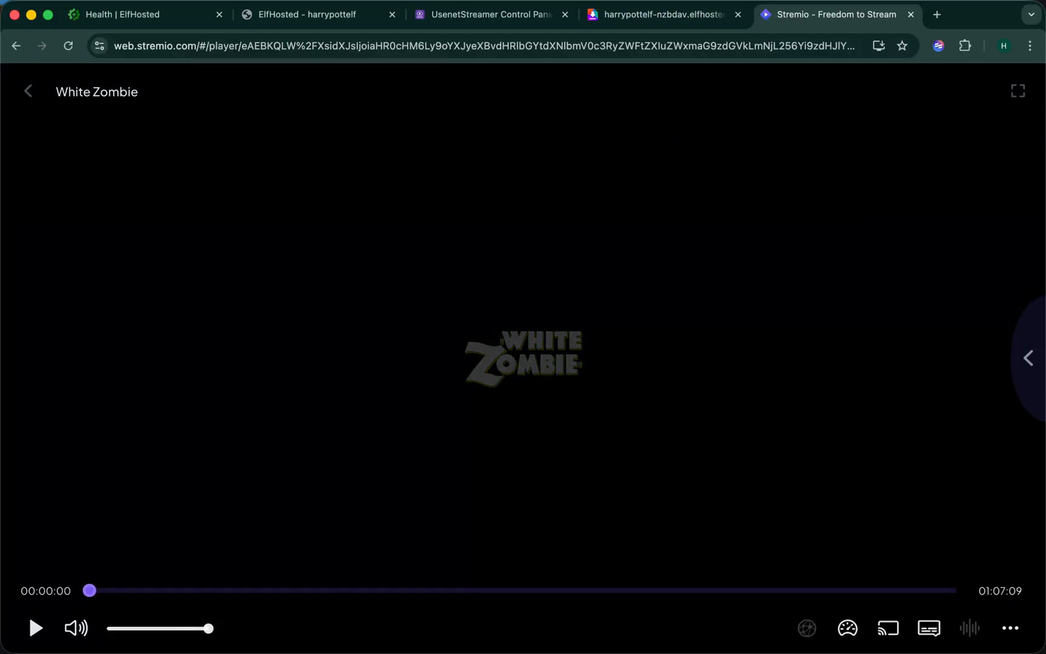
pyautogui.click(36, 628)
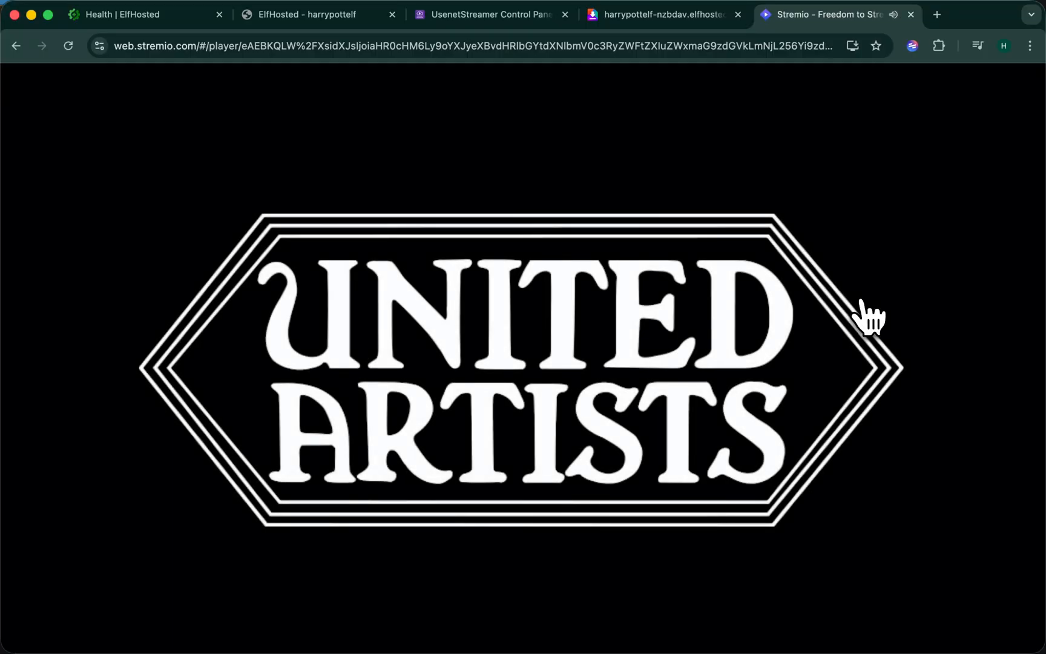
pyautogui.click(491, 15)
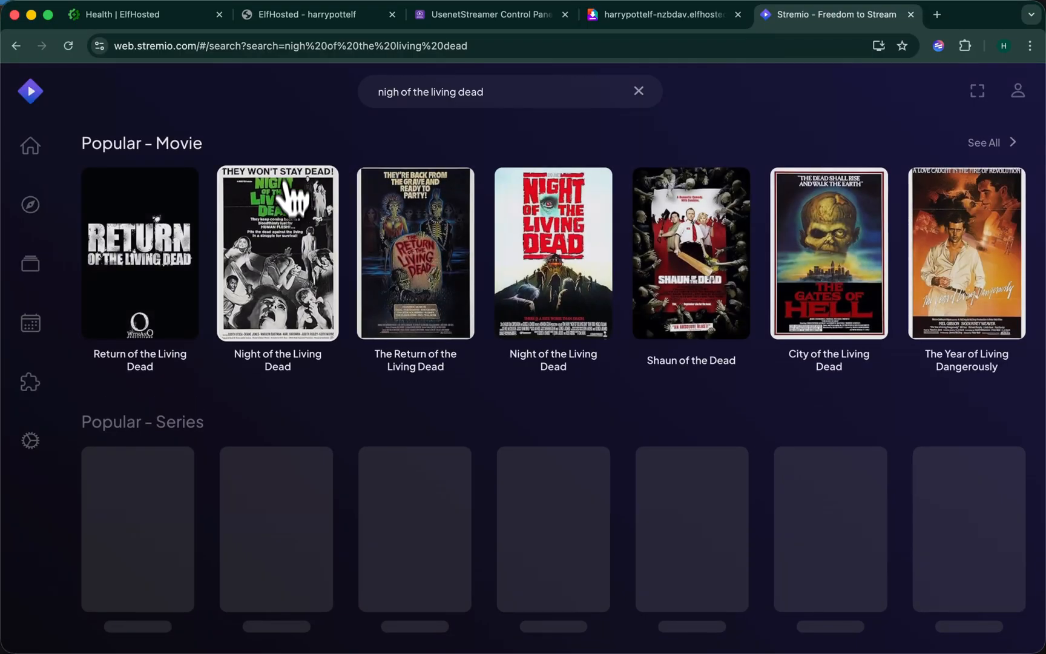
# Open the 1968 Night of the Living Dead page from the search results
pyautogui.click(276, 253)
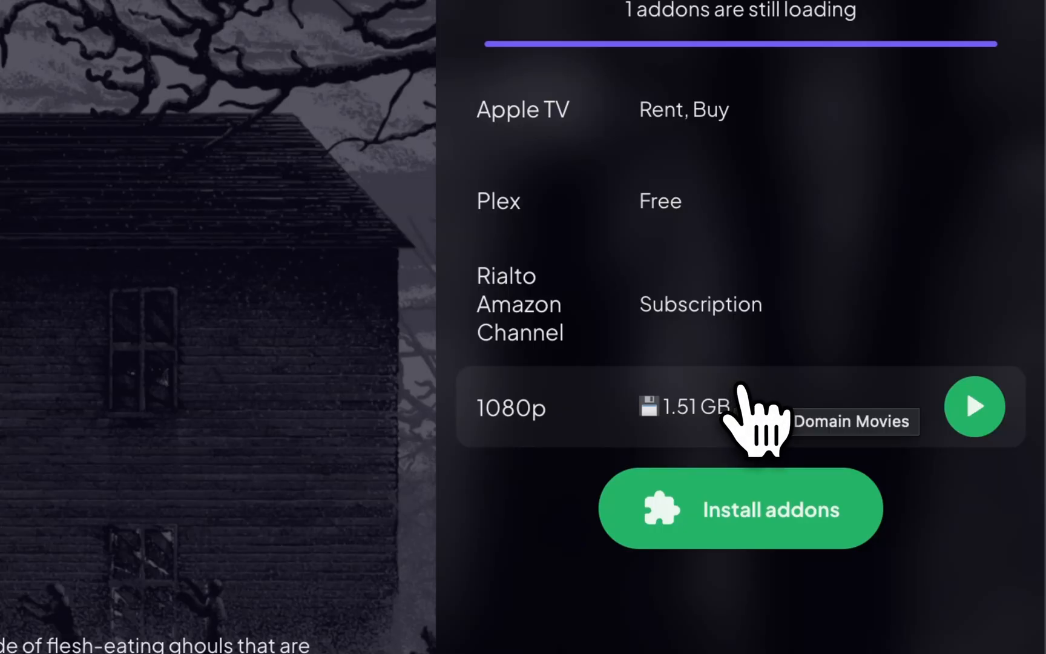
pyautogui.moveTo(767, 420)
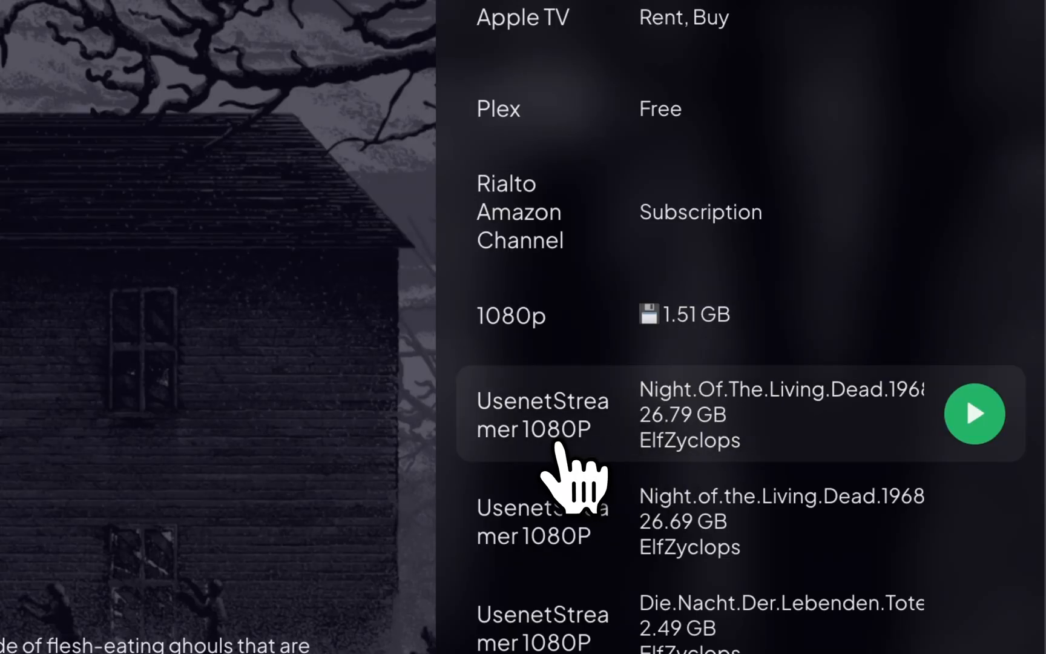
pyautogui.moveTo(574, 473)
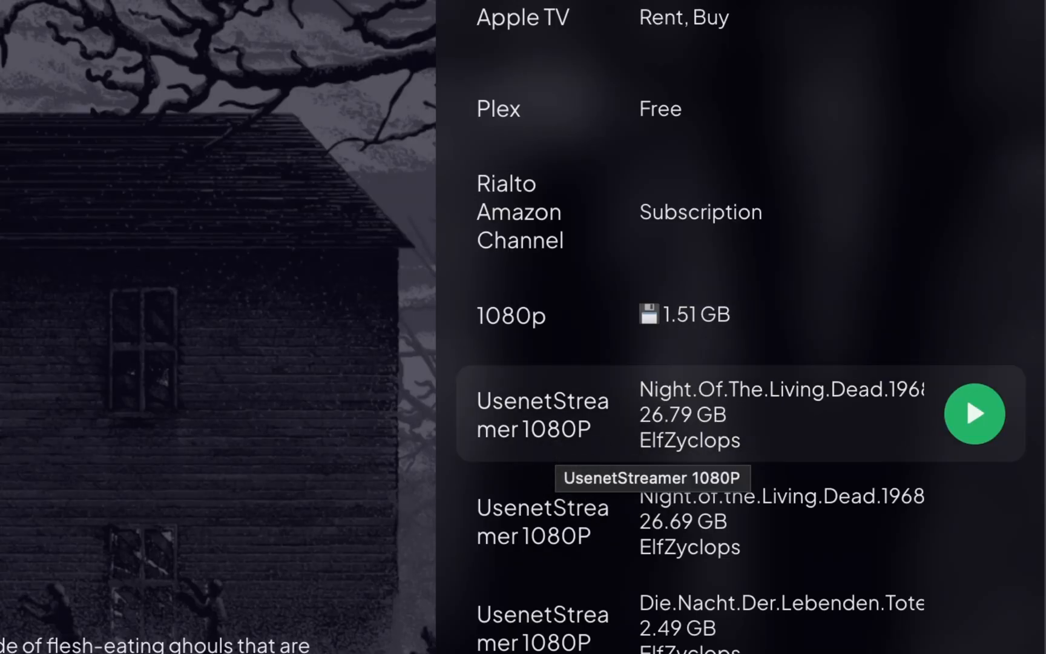
pyautogui.moveTo(747, 454)
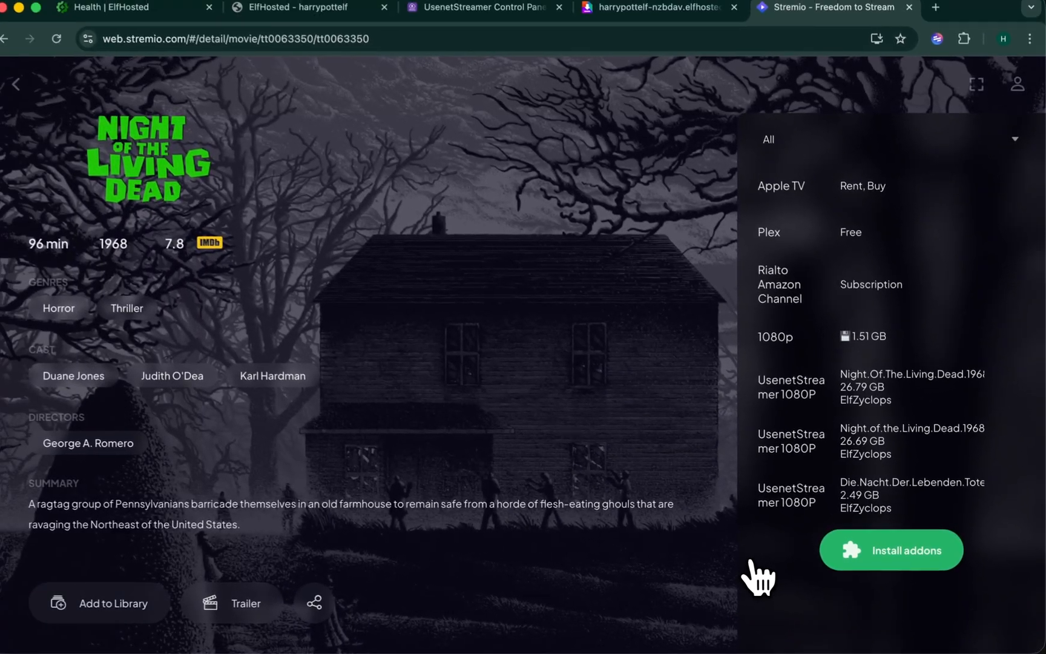
pyautogui.moveTo(891, 420)
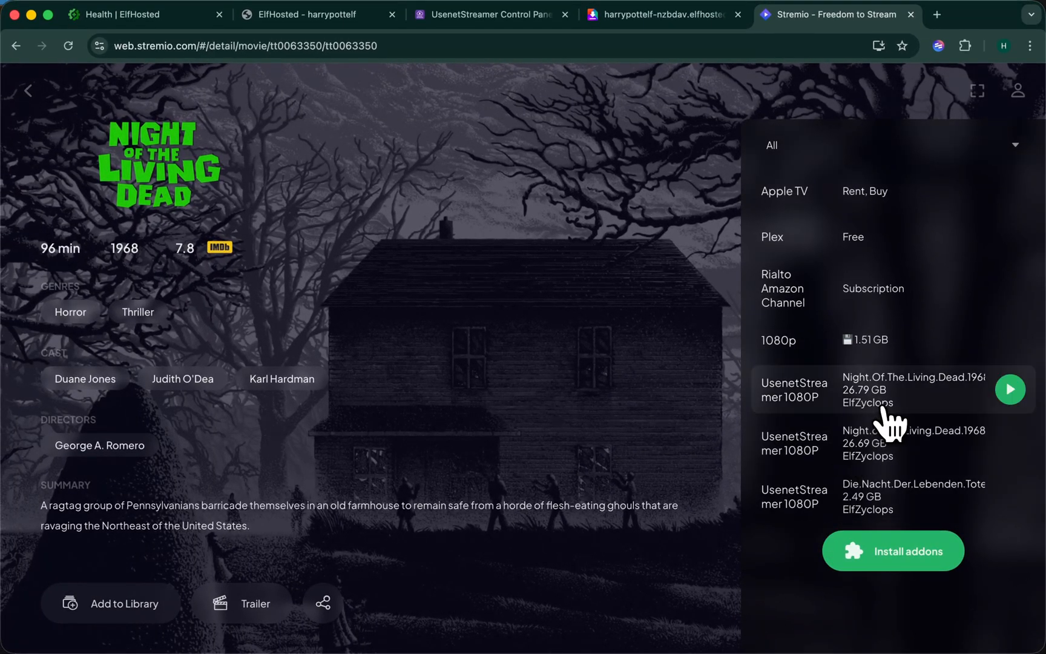
pyautogui.moveTo(866, 504)
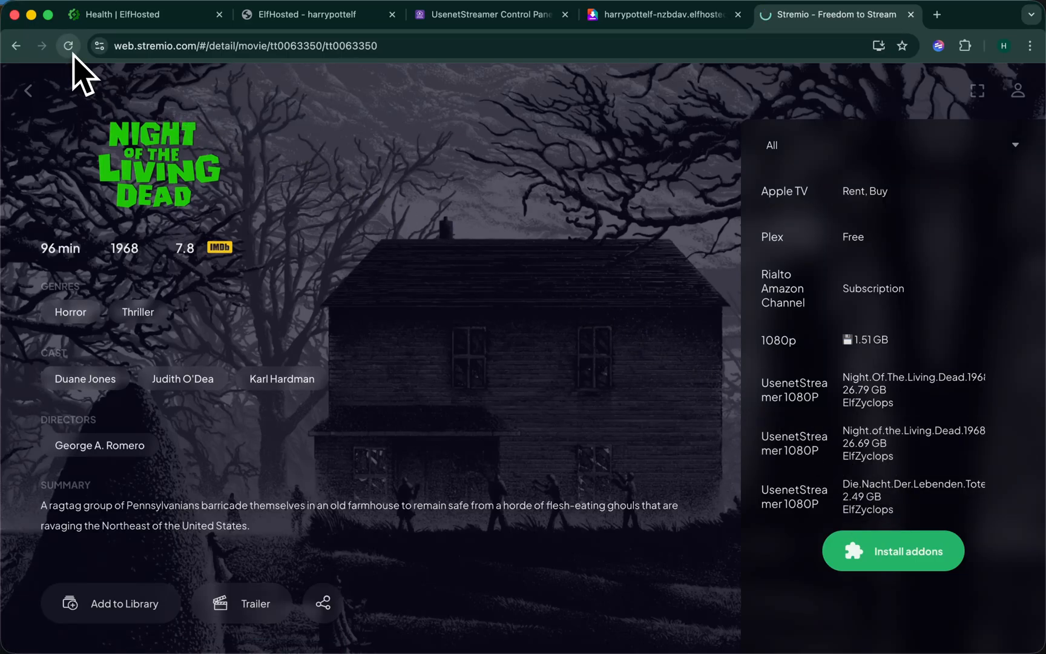
# Reload the Night of the Living Dead page to refresh its release list
pyautogui.click(68, 44)
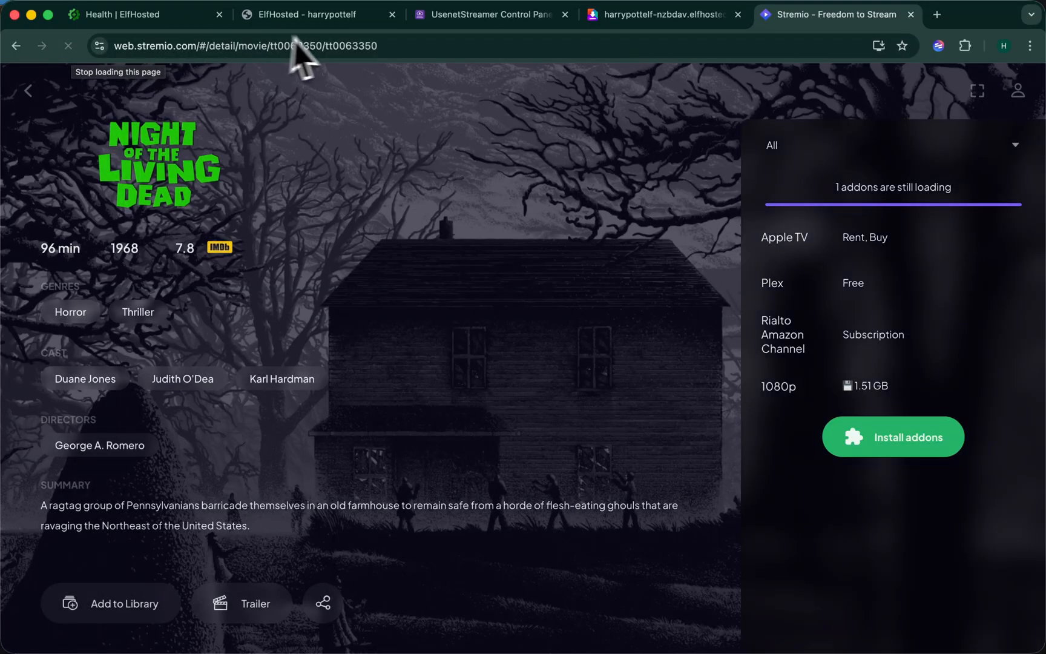
pyautogui.moveTo(677, 186)
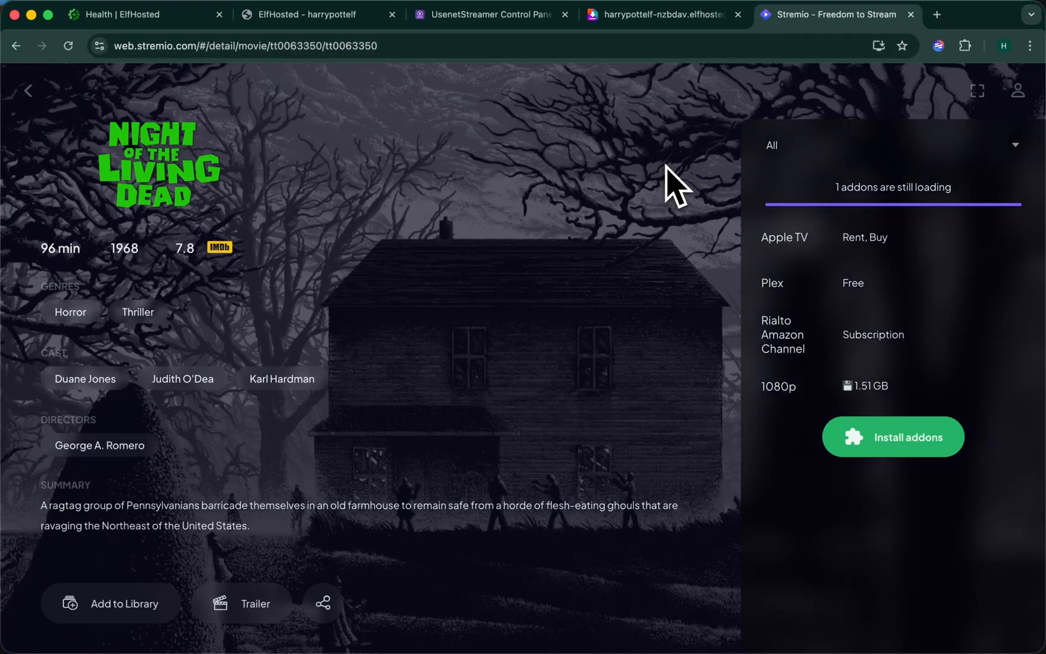
pyautogui.moveTo(835, 234)
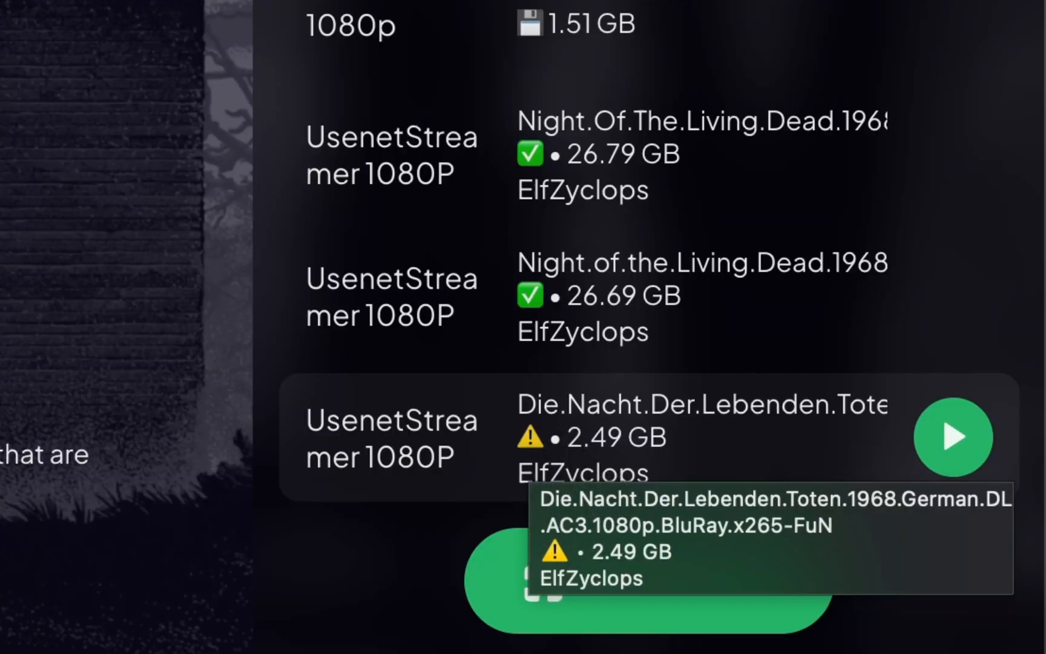
pyautogui.moveTo(653, 354)
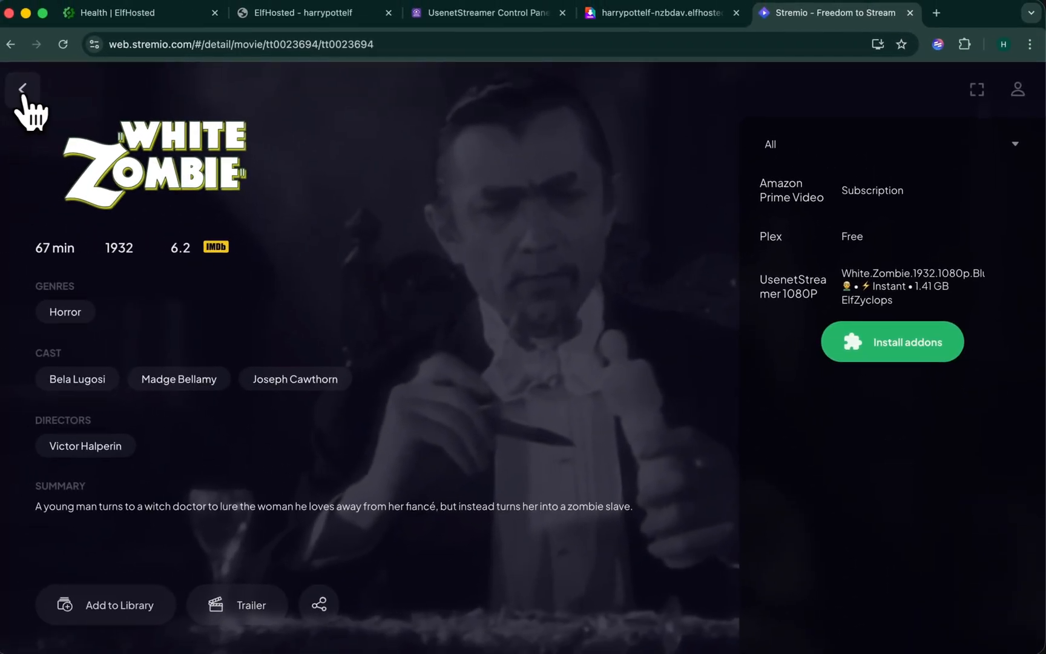
# Go back to the White Zombie search results, then switch through UsenetStreamer to the Nzb DAV tab
pyautogui.click(23, 88)
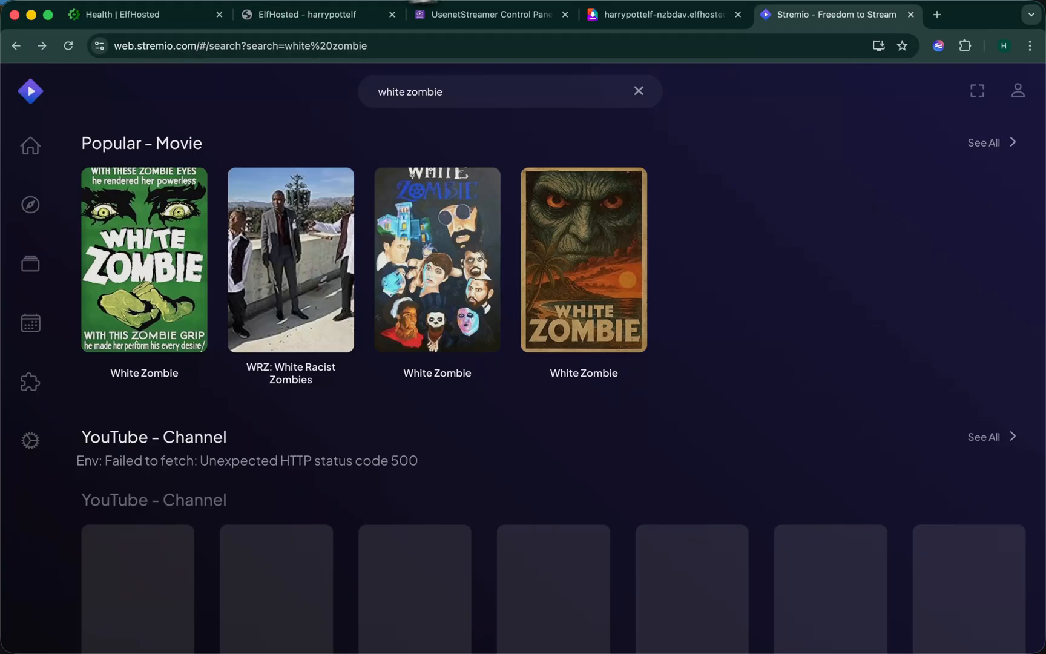
pyautogui.click(489, 15)
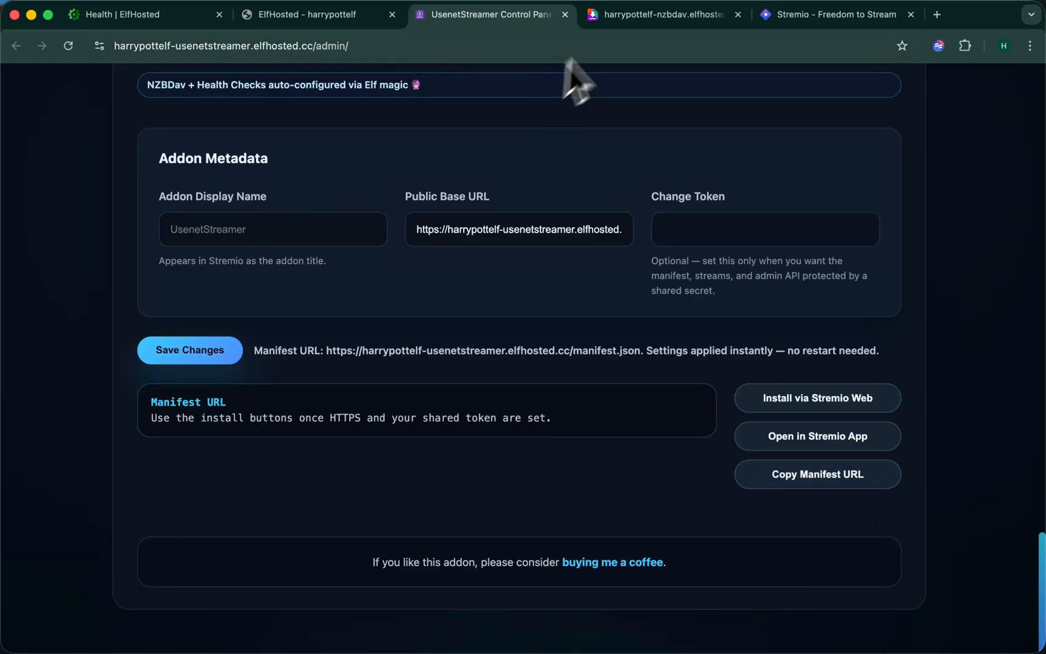
pyautogui.click(661, 14)
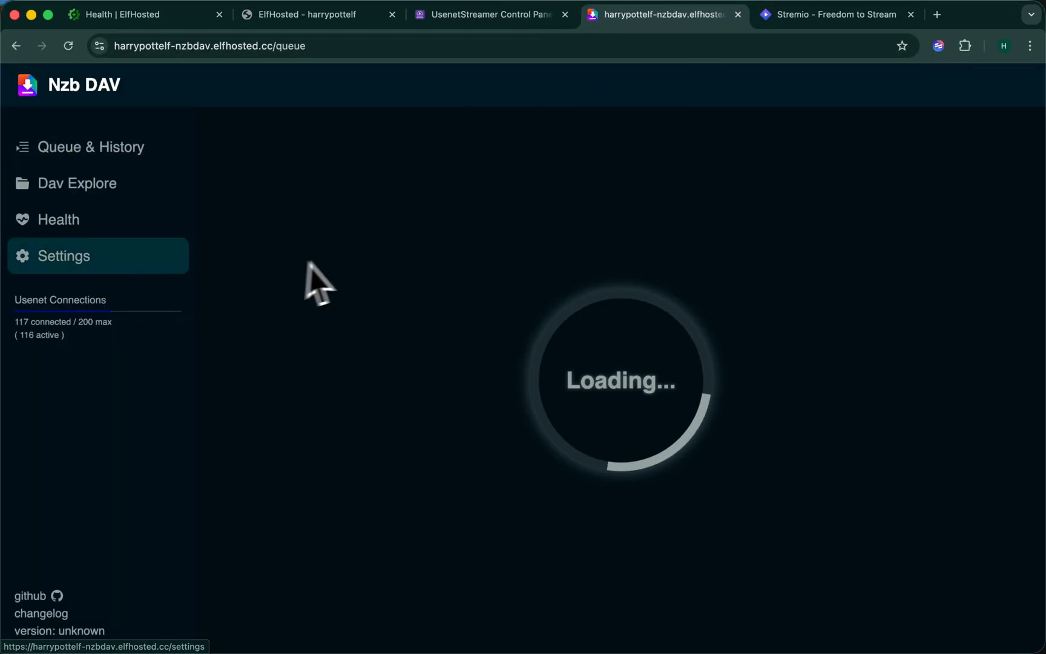